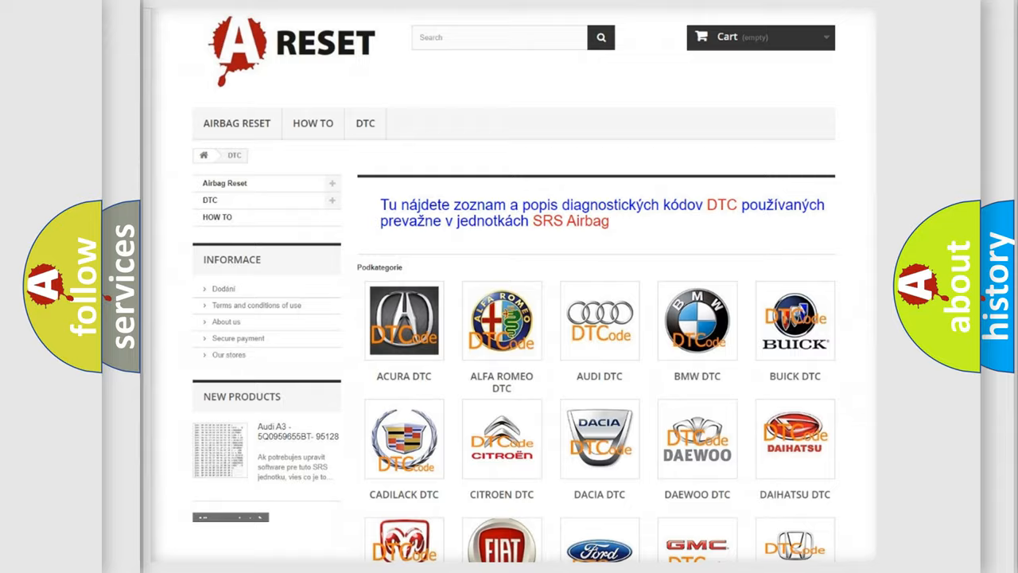
Navigate the DTC category grid to the Jeep DTC page listing Jeep airbag codes.
scroll("down", 3)
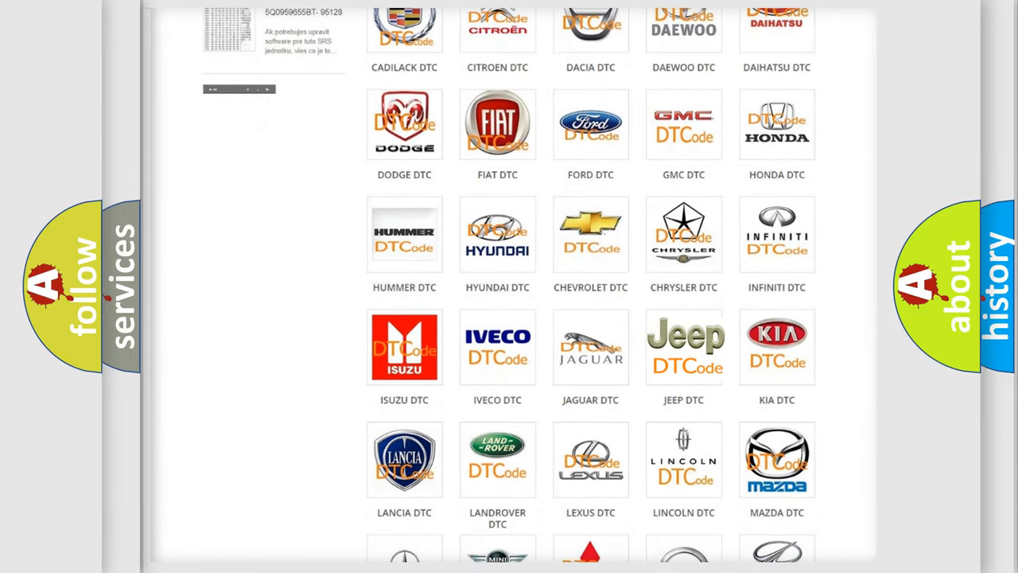
left_click(684, 347)
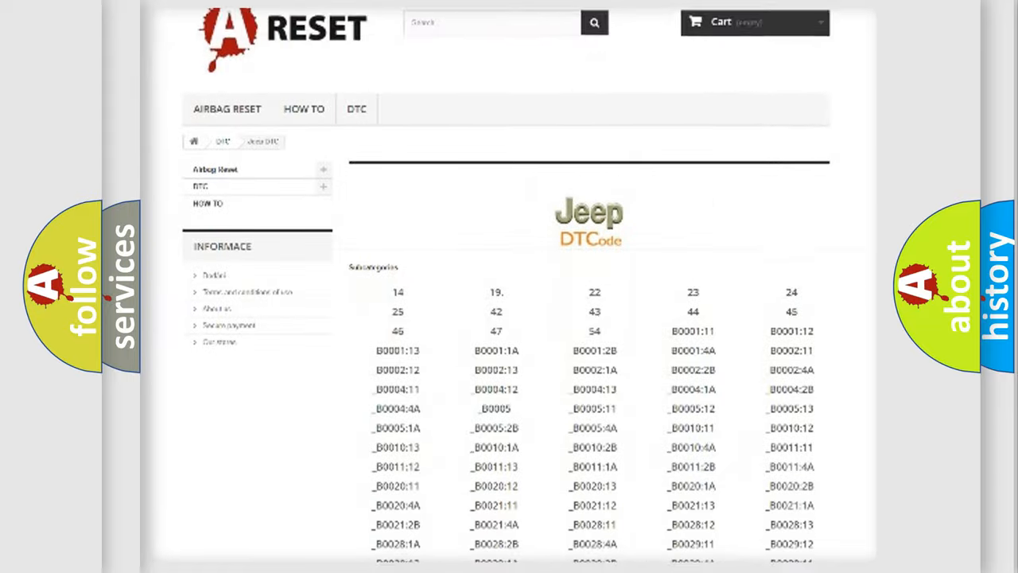
scroll("down", 3)
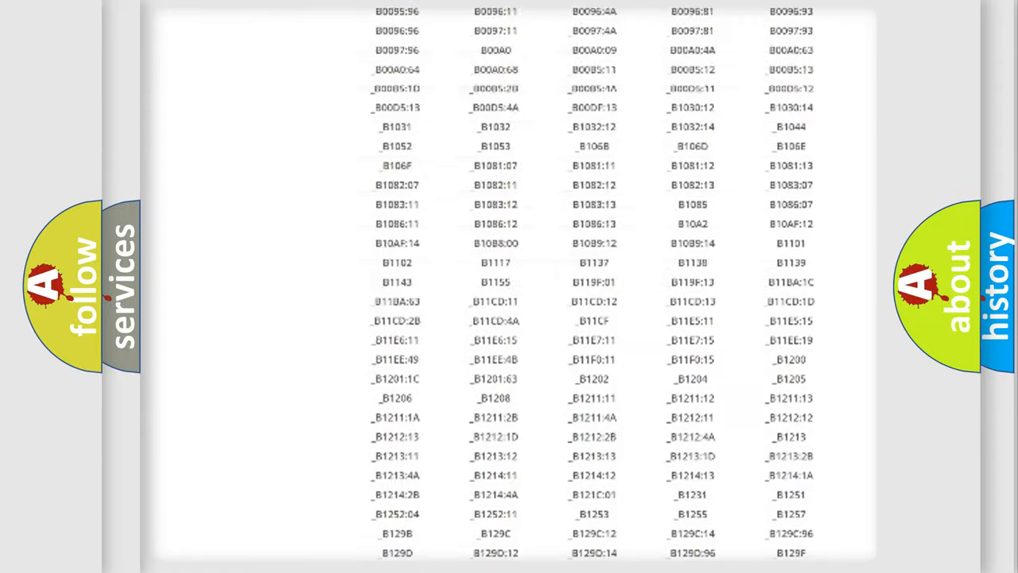
scroll("up", 3)
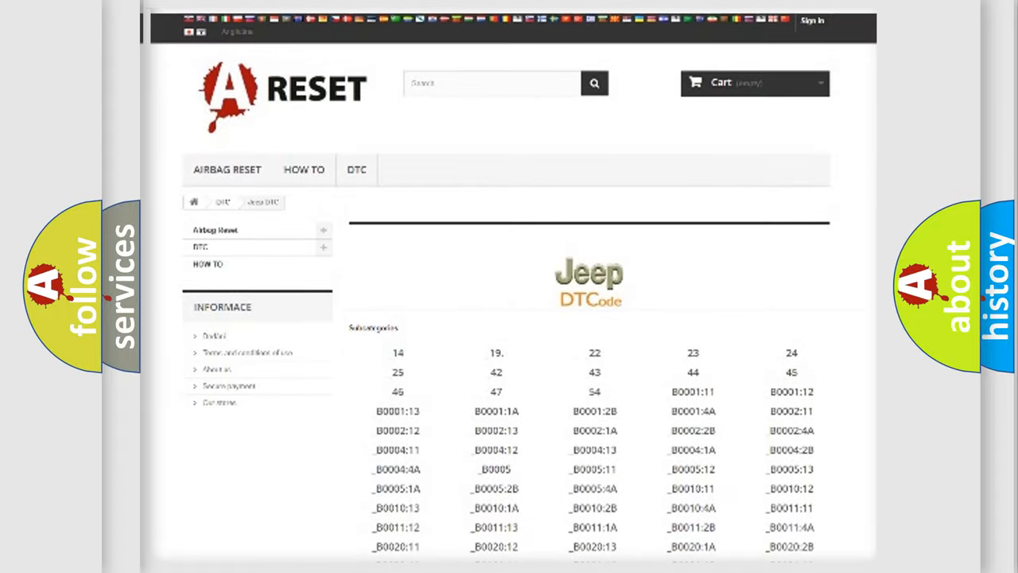